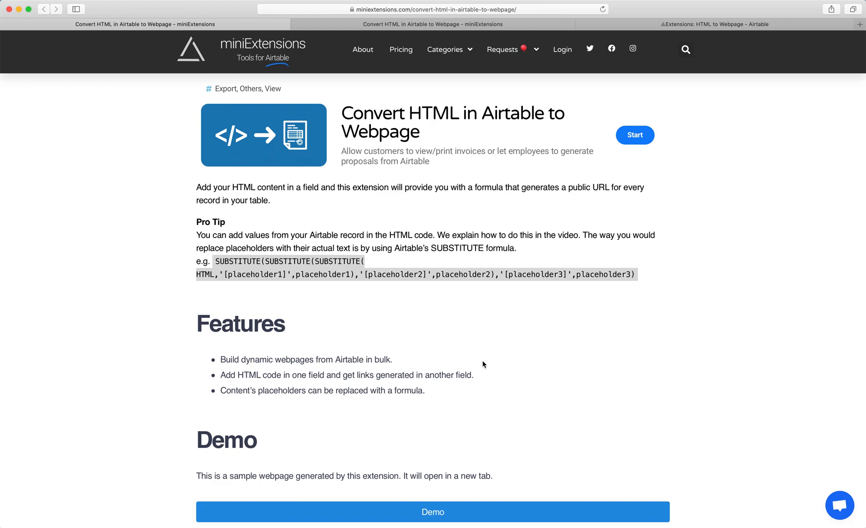
mouse_move(287, 22)
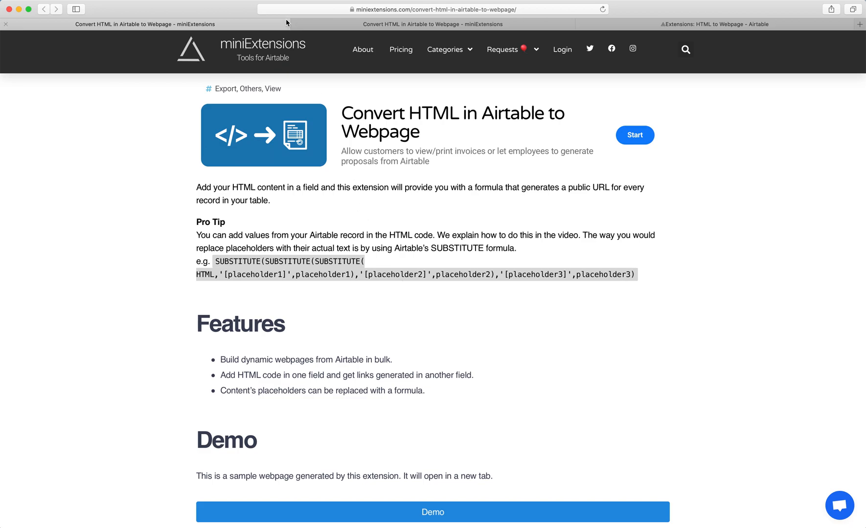
From the Airtable DEMO base, open record 1's generated webpage via its Open URL link
scroll("down", 3)
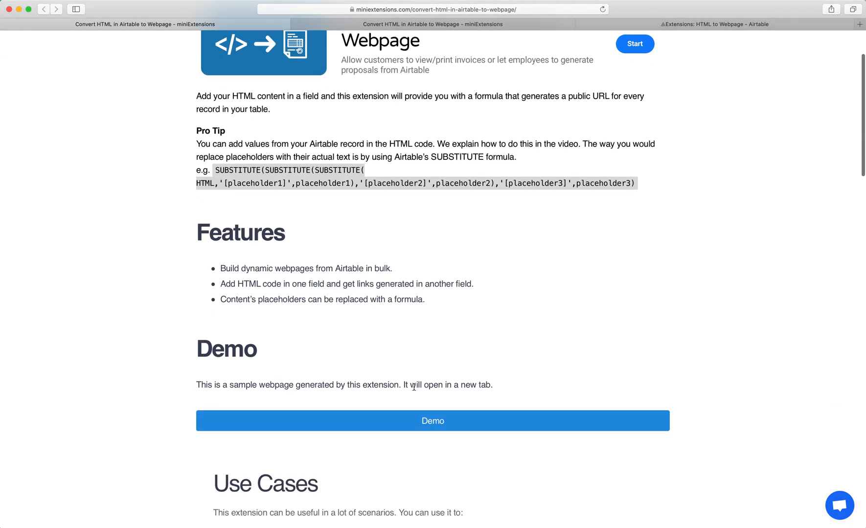
left_click(432, 420)
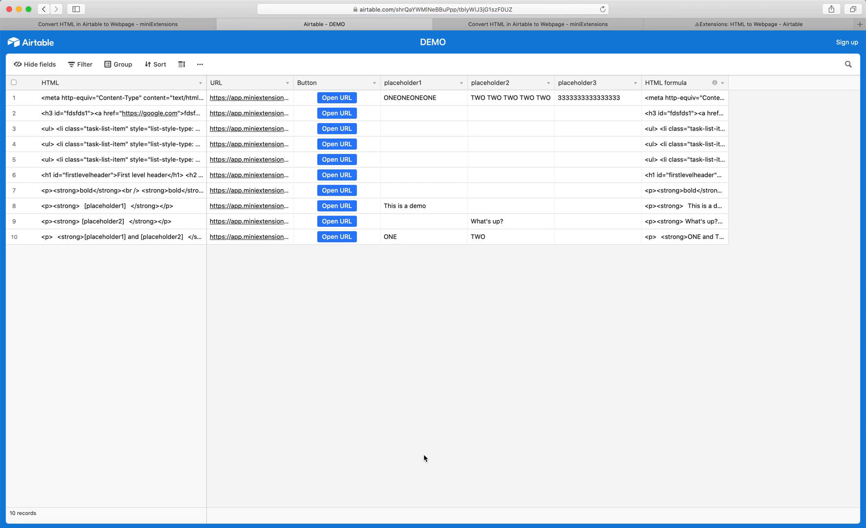
mouse_move(114, 143)
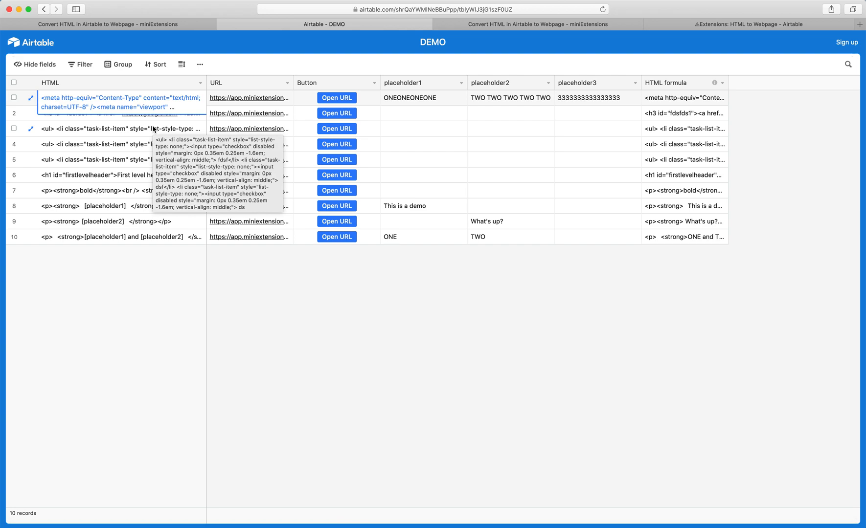
left_click(336, 97)
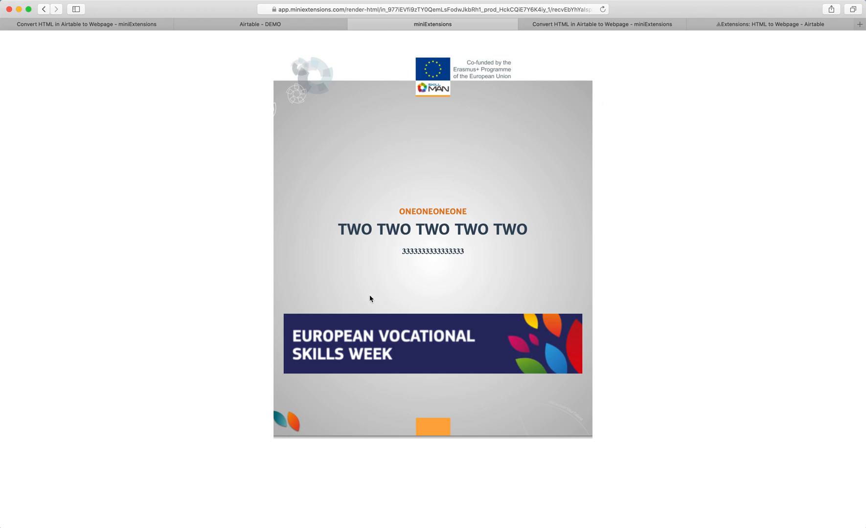
left_click(259, 23)
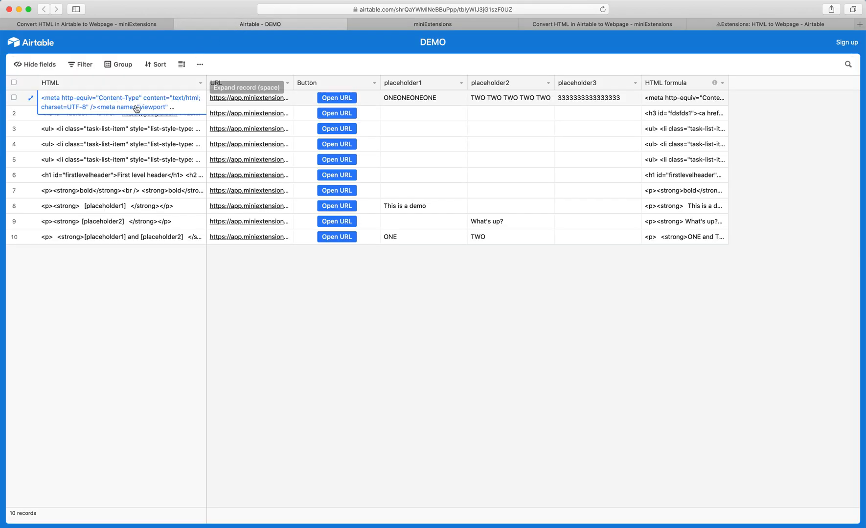
mouse_move(388, 85)
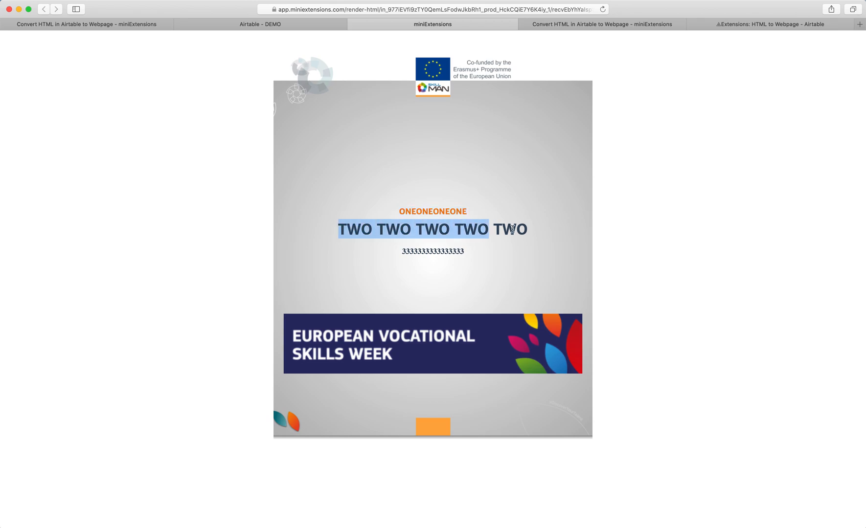
left_click(261, 24)
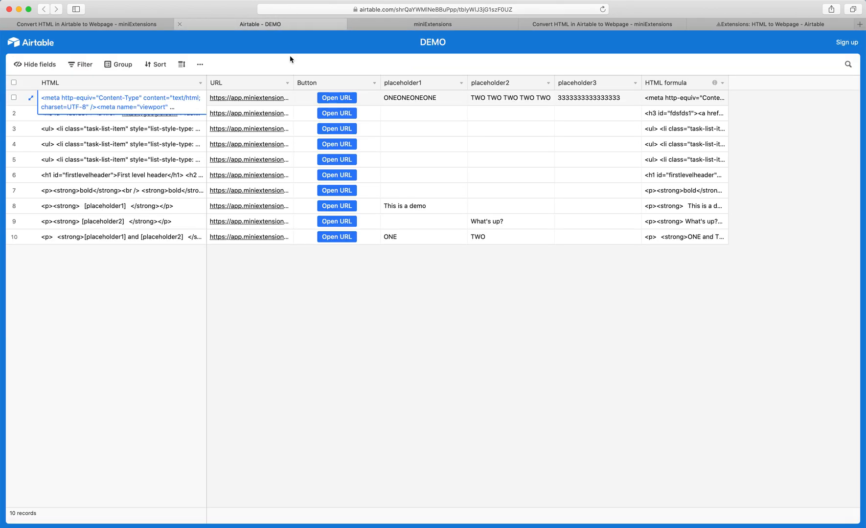
left_click(597, 98)
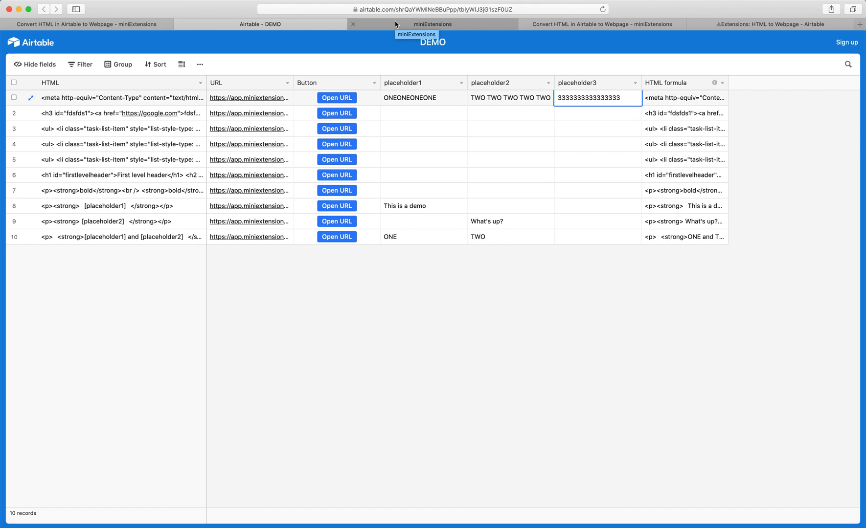
In the miniExtensions settings, check the HTML source field and copy the generated render-URL formula
left_click(432, 24)
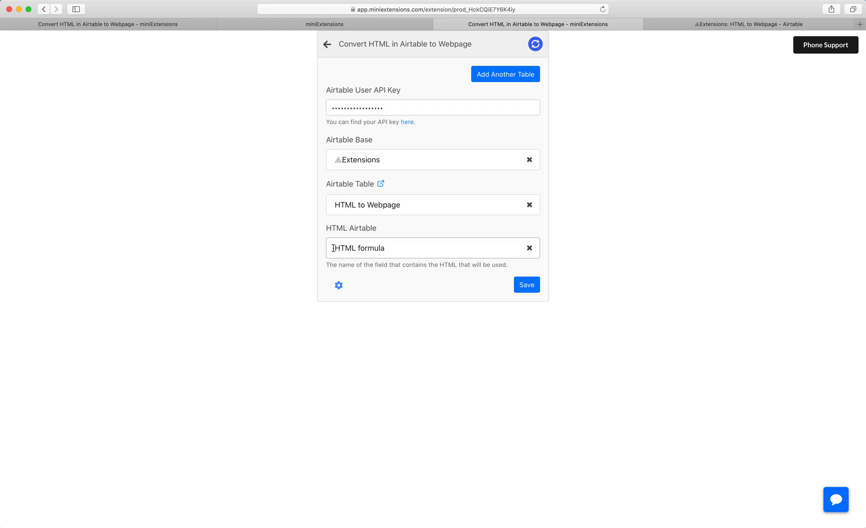
left_click(525, 285)
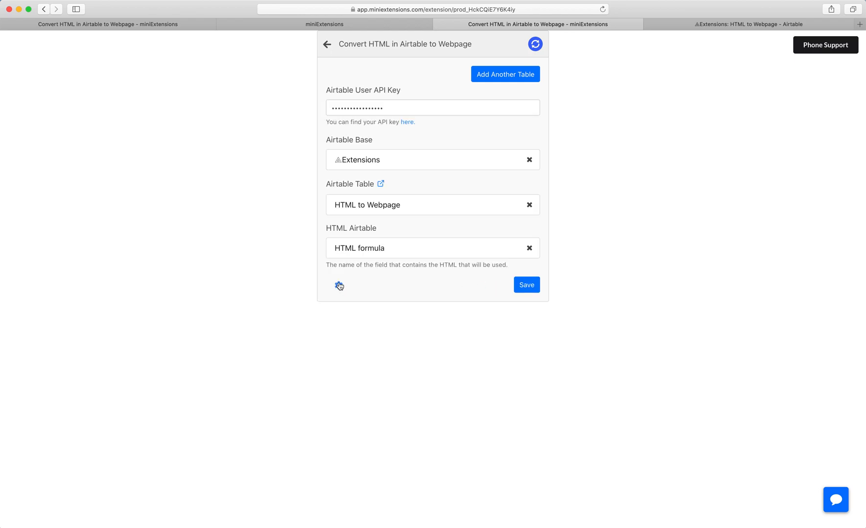
left_click(340, 286)
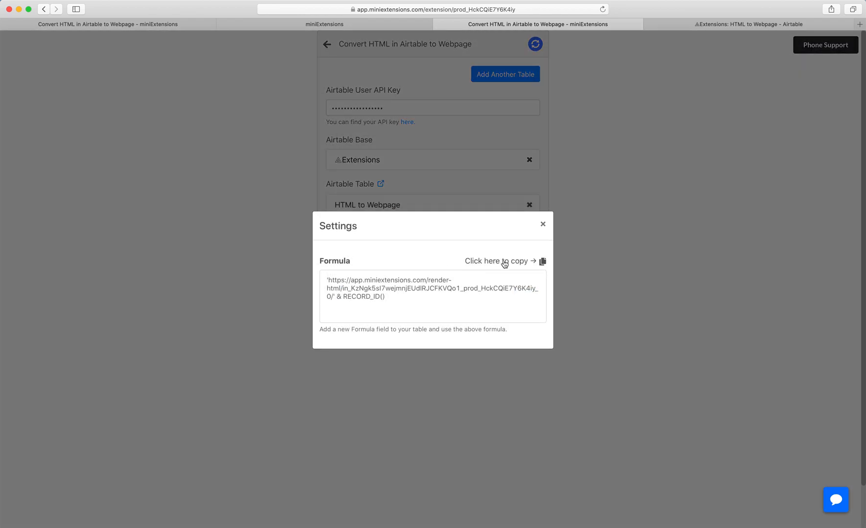
left_click(750, 24)
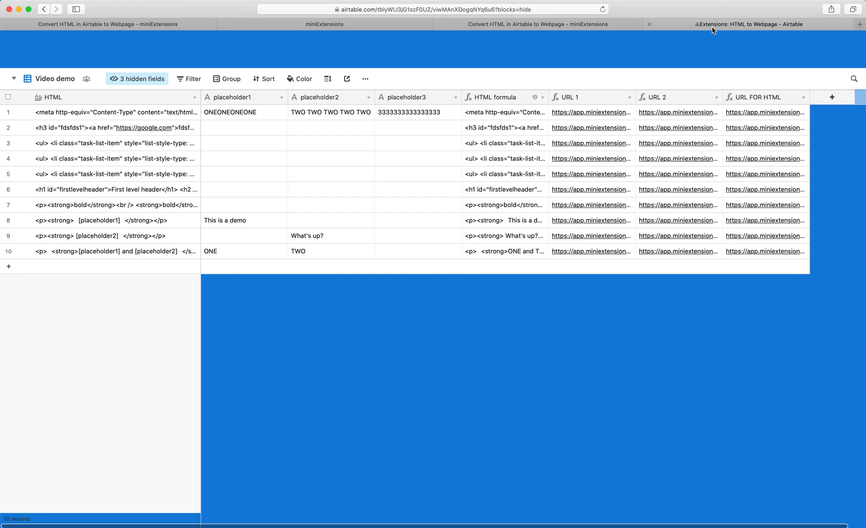
Add a formula field named 'HTML URL' using the copied miniextensions render-html URL formula and save it
left_click(832, 97)
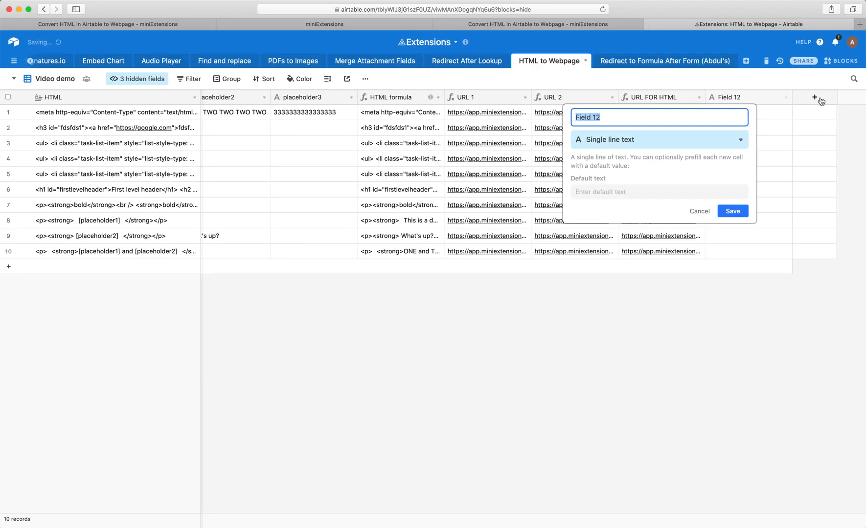
type("HTML")
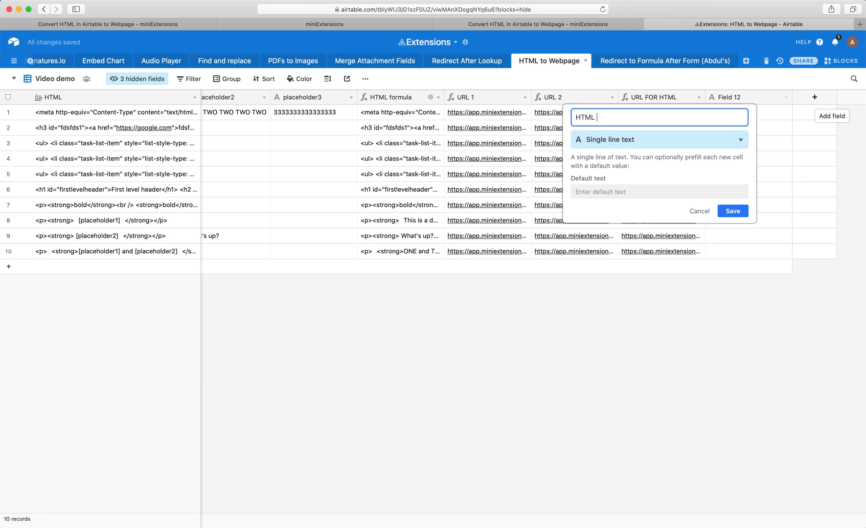
left_click(657, 139)
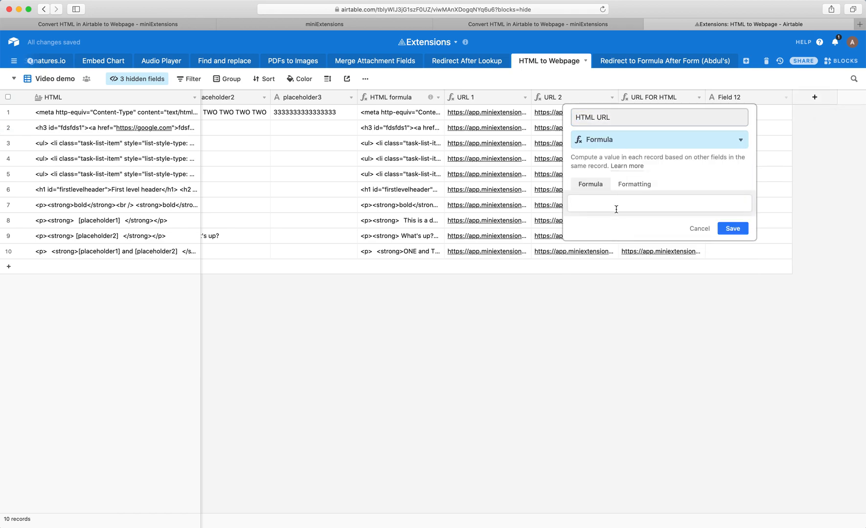
type("'https://app.miniextensions.com/render-html/in_KzNgk5sI7wejmnjEUdlRJCFKVQo1_prod_HckCQiE7Y6K4iy_0/' & RECORD_ID()")
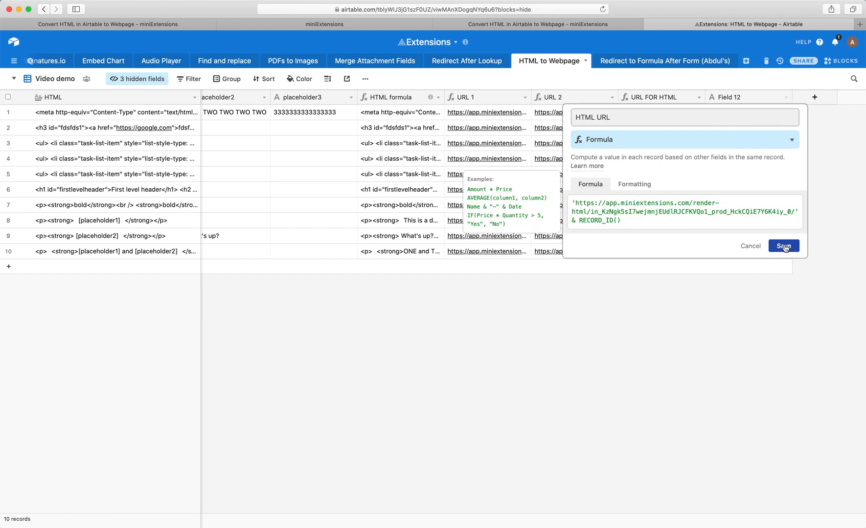
left_click(782, 246)
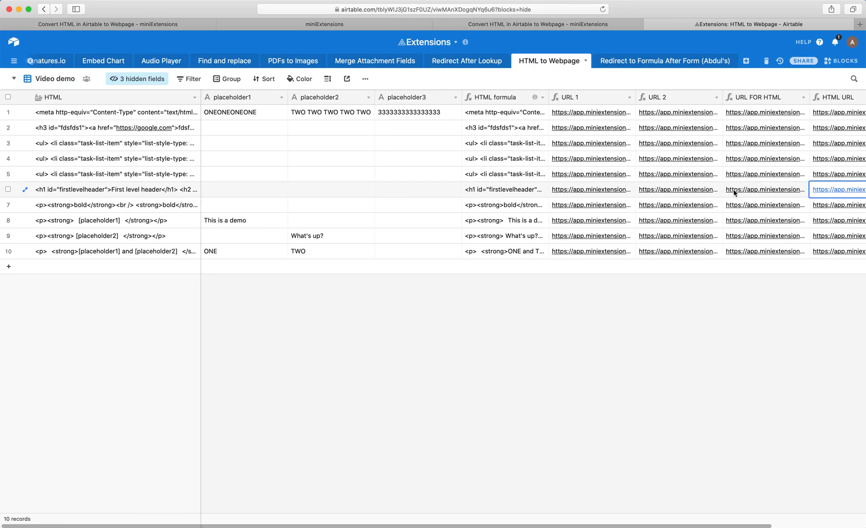
Point out record 1's placeholder1 value, then reveal the HTML field's nested SUBSTITUTE formula
left_click(243, 112)
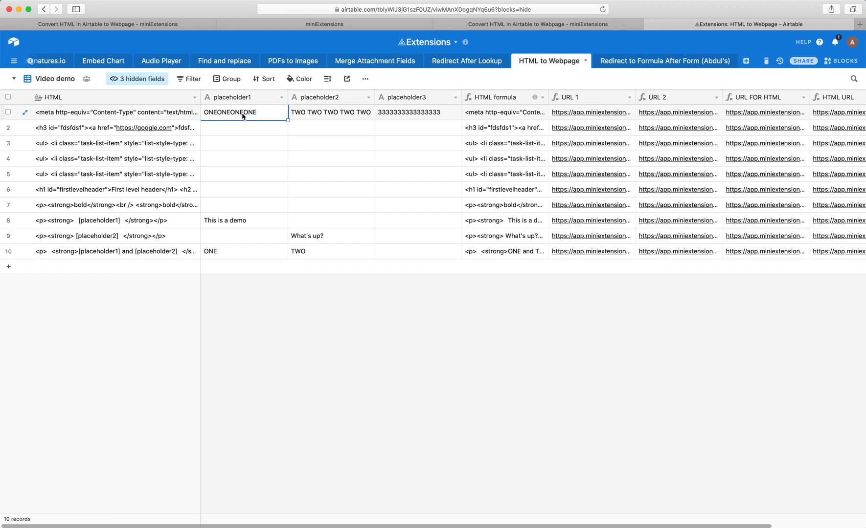
mouse_move(161, 119)
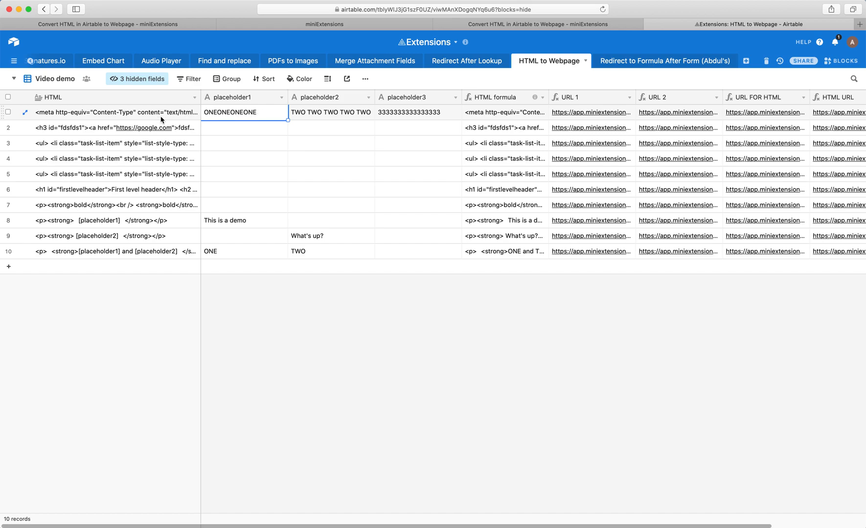
mouse_move(229, 115)
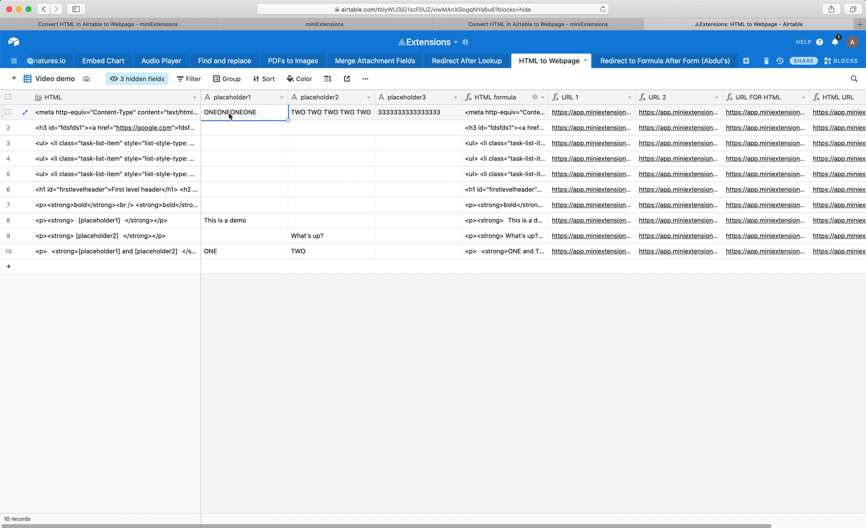
left_click(116, 220)
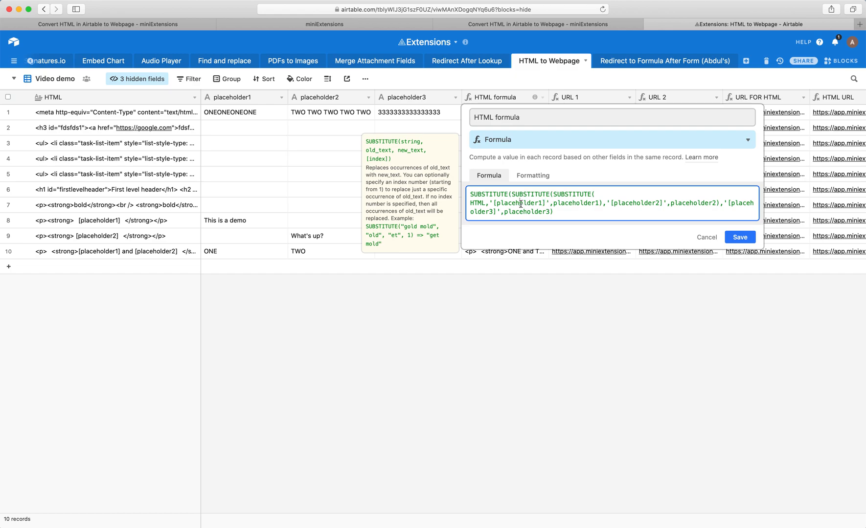
Highlight '[placeholder1]' and the placeholder1 reference in the formula, then [placeholder1] in record 8's HTML cell
double_click(516, 203)
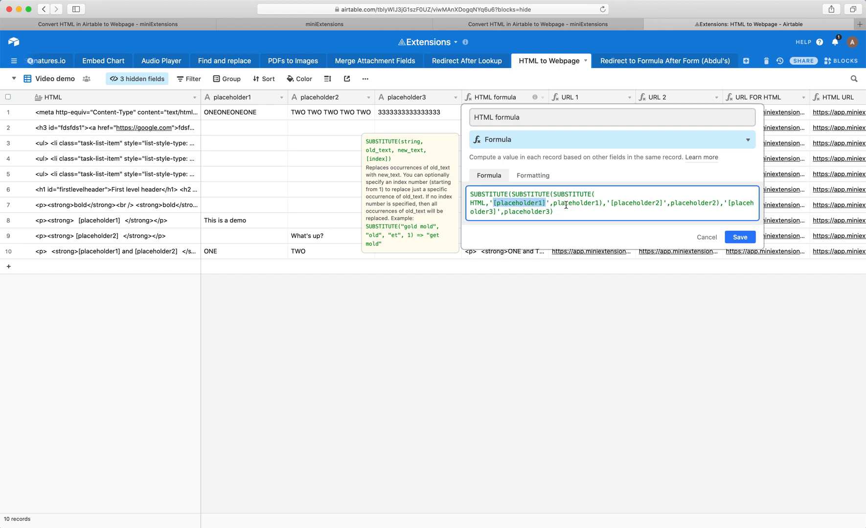
double_click(576, 202)
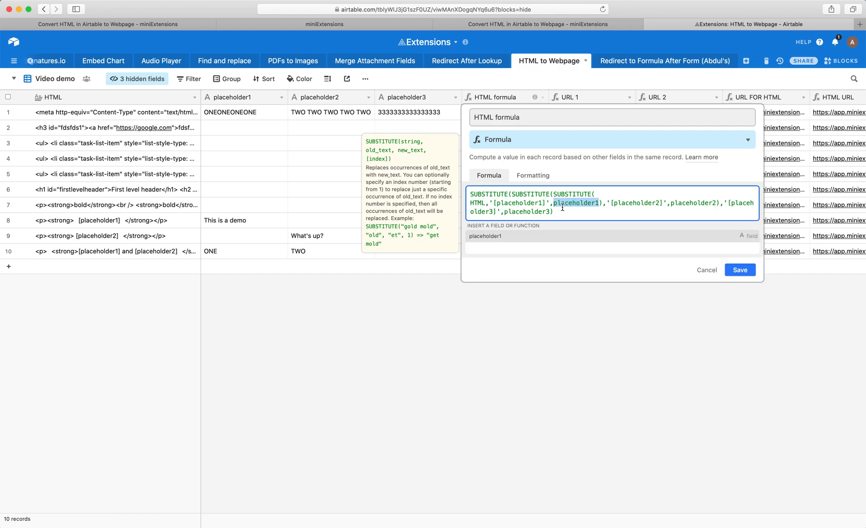
mouse_move(641, 206)
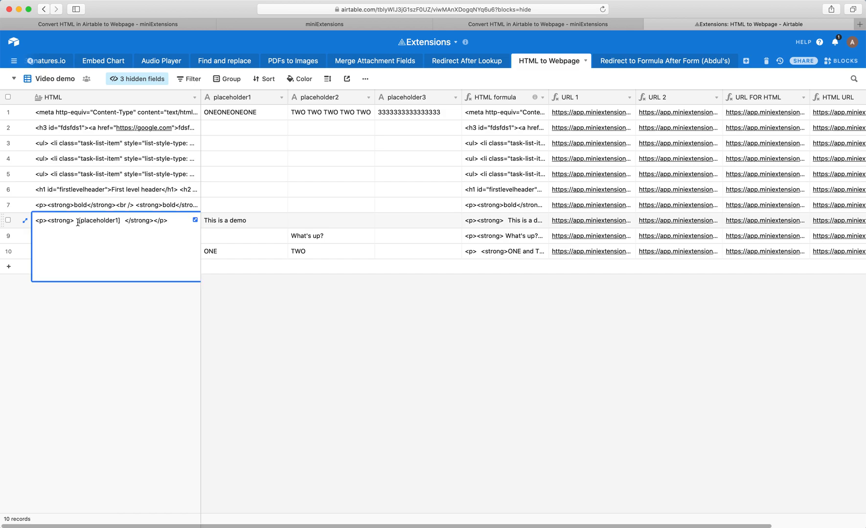
double_click(99, 220)
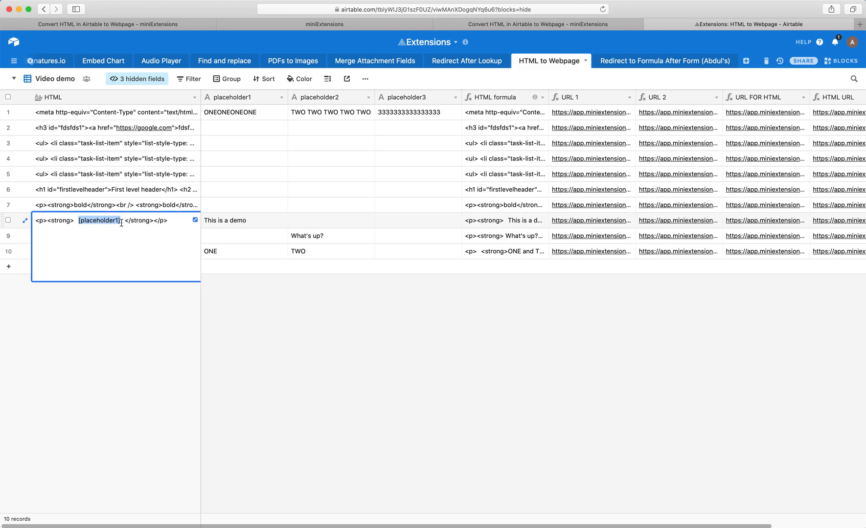